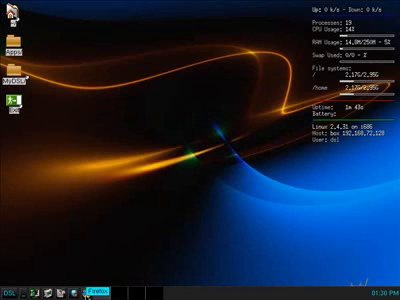
- Launch Firefox and bring up the TI OMAP35x EVM page scrolled to Available Downloads
left_click(117, 285)
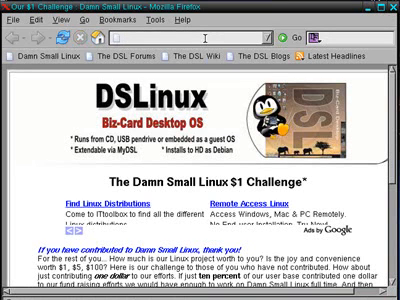
type("opensc")
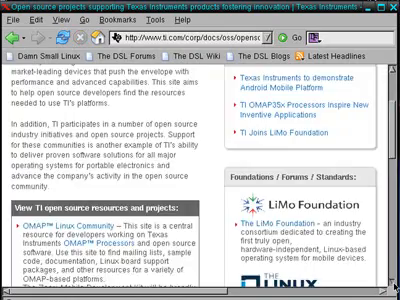
scroll("down", 3)
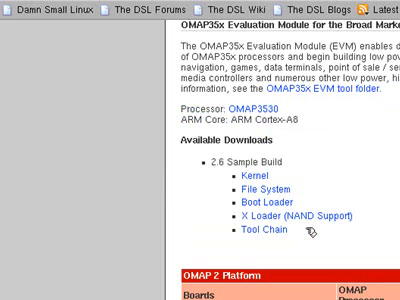
mouse_move(325, 153)
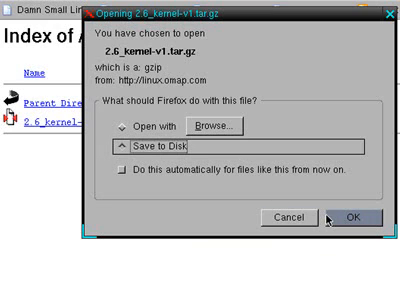
- Save the 2.6_kernel-v1.tar.gz archive to disk and dismiss the Downloads window
left_click(345, 218)
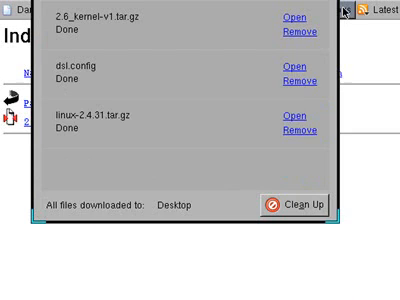
left_click(291, 205)
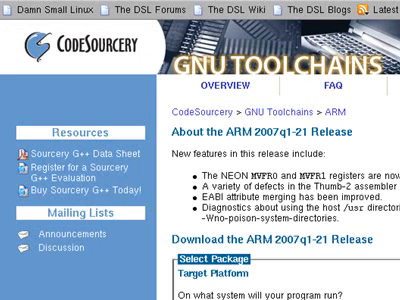
- Download the CodeSourcery ARM 2007q1-21 toolchain and switch the VM to full screen
scroll("down", 3)
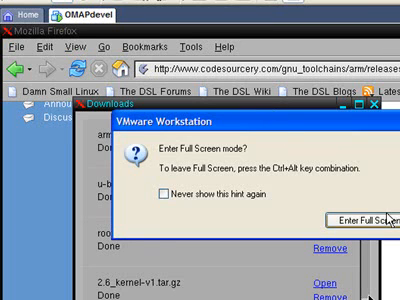
left_click(352, 214)
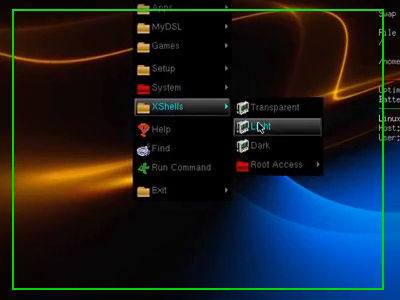
- In a new light terminal, move the arm-2007q1-21 toolchain tarball into /opt
left_click(262, 127)
type("ls")
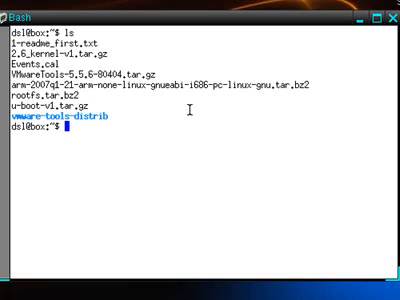
type("mv arm-2007q1-21-arm-none-linux-gnueabi-i686-pc-linux-gnu.tar.bz2")
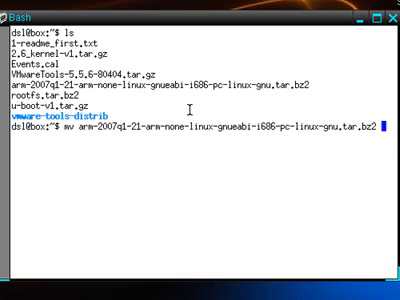
type("/opt")
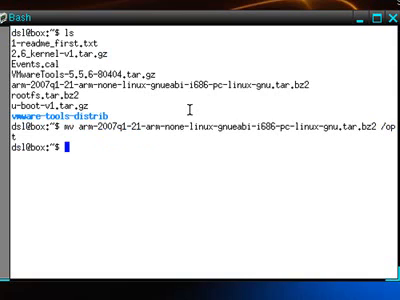
- Create an omap folder and move u-boot-v1.tar.gz and rootfs.tar.bz2 into it
type("m")
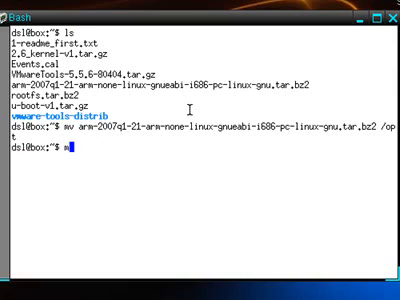
type("mkdir omap")
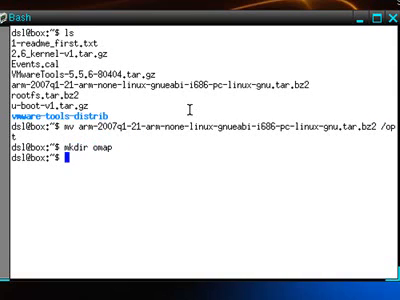
type("mv u-boot-v1.tar.gz omap")
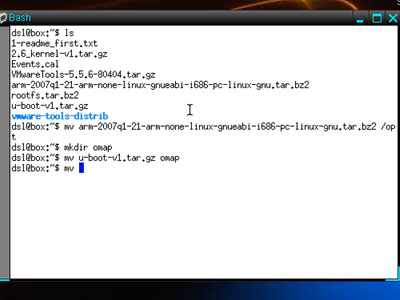
type("rootfs.tar.bz2")
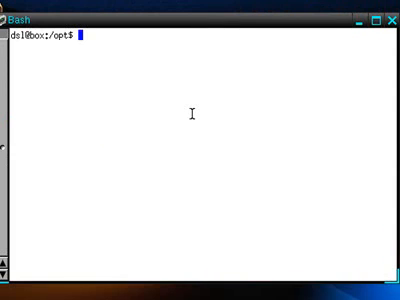
- Extract the arm-2007q1 toolchain archive in /opt with tar jxf and enter arm-2007q1
type("ls")
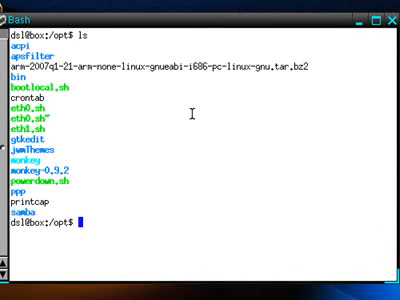
type("tar z")
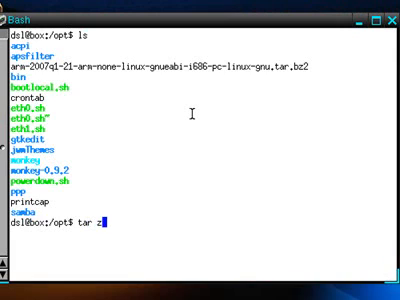
type("xf arm")
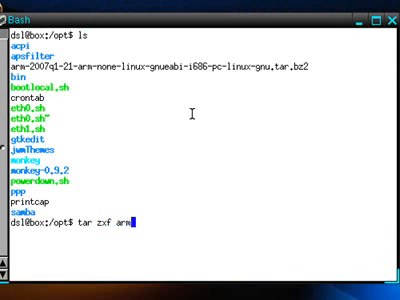
key("Tab")
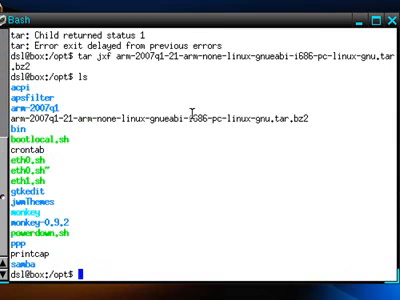
type("cd arm-2007q1")
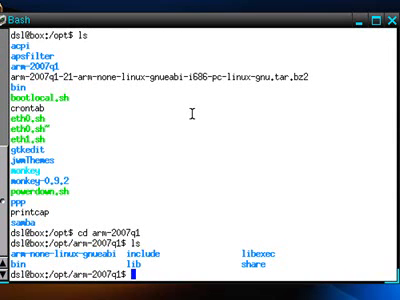
- List the cross-compiler tools in bin and arm-none-linux-gnueabi/bin of the toolchain
type("ls bin")
type("ls arm-none-linux-gnueabi/")
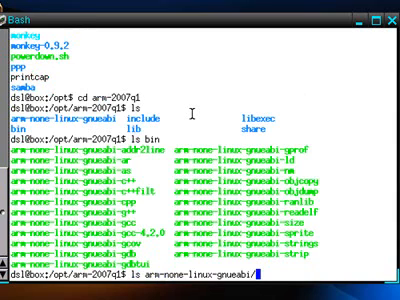
type("bin")
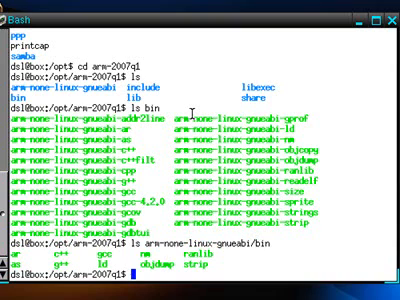
type("vi")
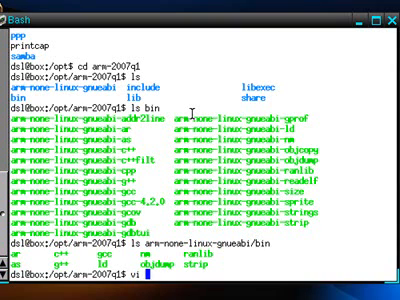
- Edit ~/.bashrc in vi to export PATH=/opt/arm-2007q1/bin:$PATH and save it
type("~/")
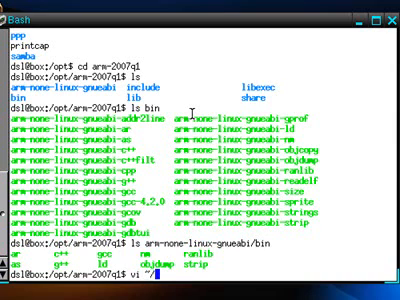
type(".bas")
type("export PATH=/opt/arm-2007q1/bin:$PAT")
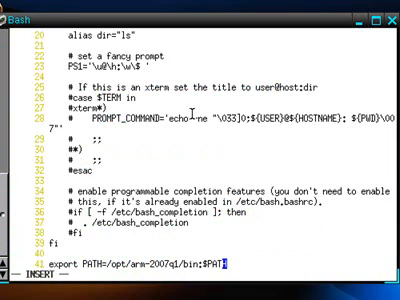
type("H")
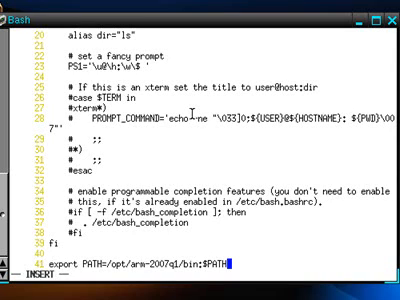
key("BackSpace")
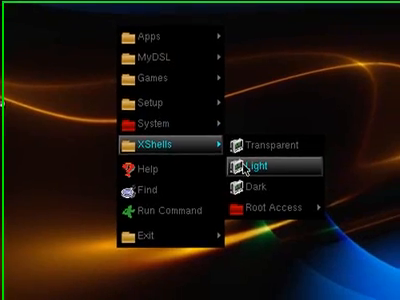
- In a fresh terminal, enter omap and unpack 2.6_kernel-v1.tar.gz with tar zxf
left_click(239, 164)
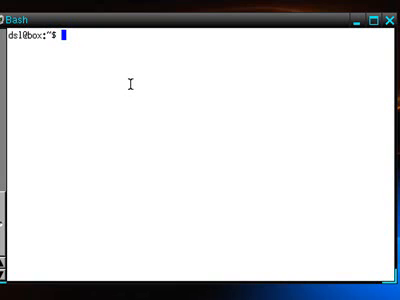
type("cd omap")
type("ls")
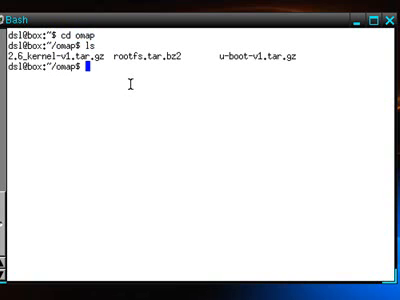
type("t")
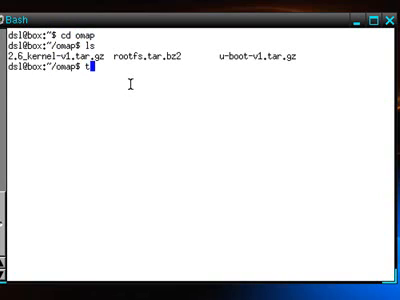
type("ar zx")
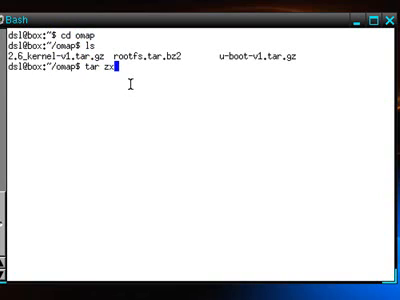
type("f 2.6_kernel-v1.tar.gz")
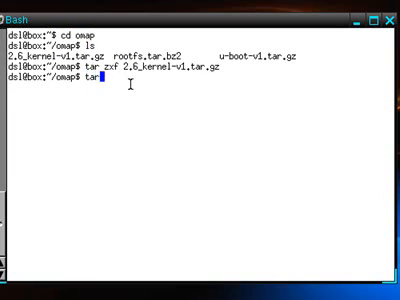
- Unpack rootfs.tar.bz2 with tar jxf and u-boot-v1.tar.gz with tar zxf
type("j")
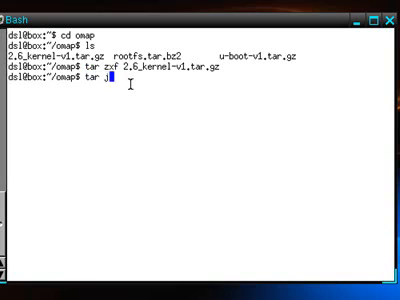
type("xf rootfs.tar.bz2")
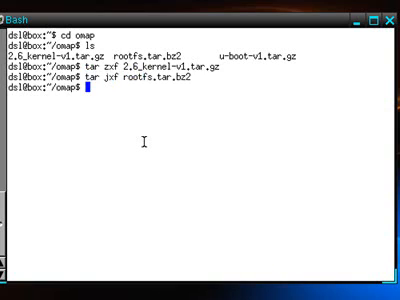
type("tar zxf")
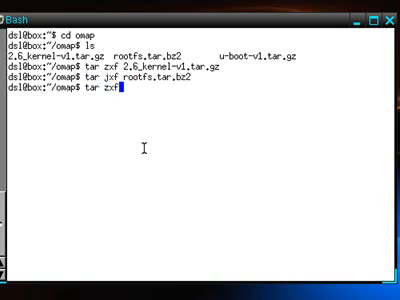
type("u-boot-v1.tar.gz")
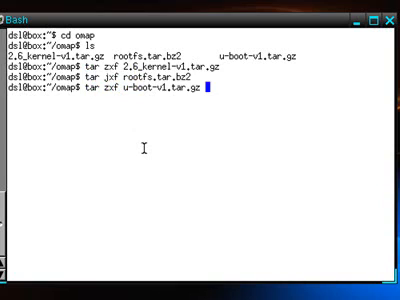
key("Return")
type("cd u-boot")
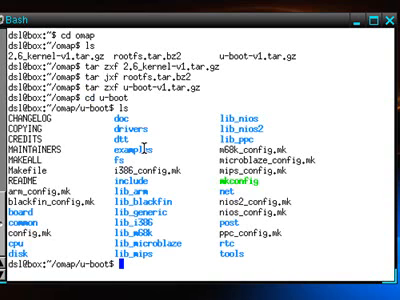
- Start a vi session to note rebuilding u-boot for Arm Cortex A-8
type("vi")
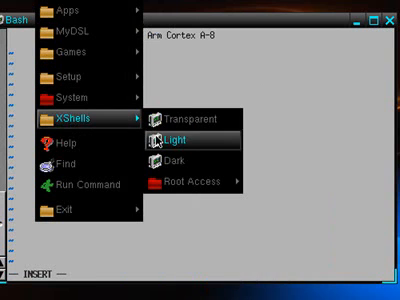
- Open another light terminal and change into the omap/u-boot folder
left_click(185, 140)
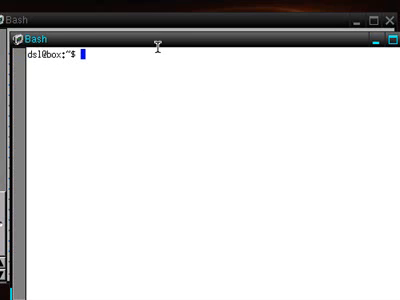
mouse_move(186, 90)
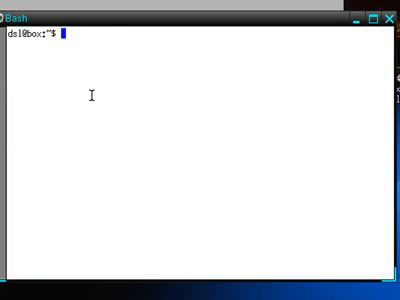
type("cd omap/u")
type("mak")
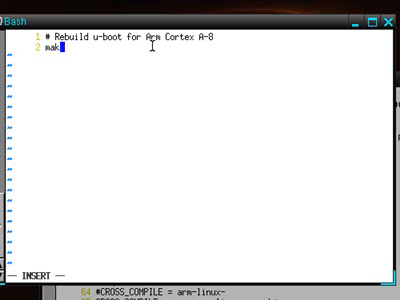
- Add the '# Rebuild u-boot' comment and the make CROSS_COMPILE=arm-none-linux-gnueabi- ARCH=arm omap3evm_config line
type("e")
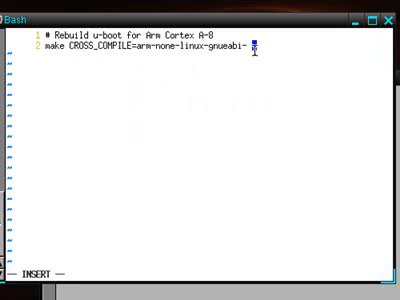
type("ARCH=arm")
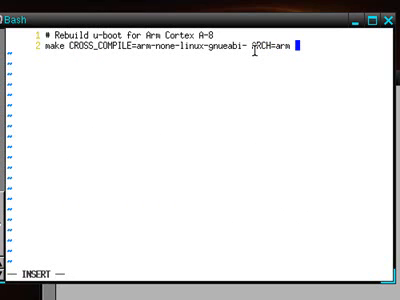
type("omap")
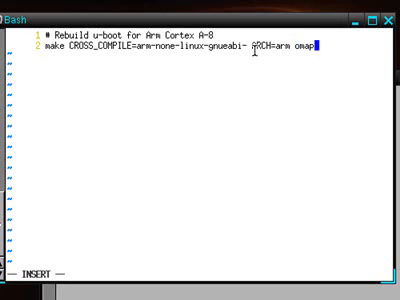
type("evm_confi")
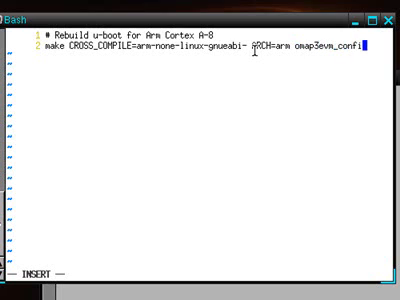
type("g")
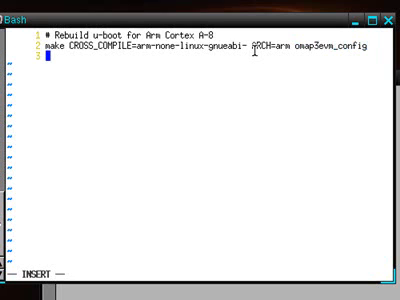
- Add the second cross-compile make line and save build.sh with :wq
type("make CROSS_COMPILE=arm-none-linux-gnueabi- ARCH=arm")
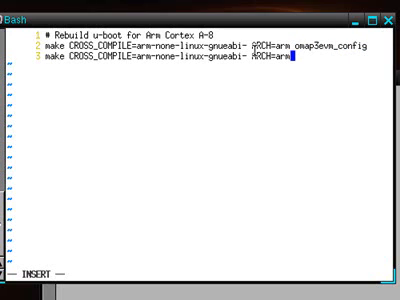
key("Escape")
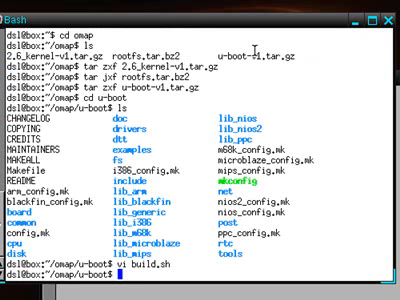
- Make build.sh executable and run it, find mkimage under tools, then list the 2.6_kernel tree
type("chmod a")
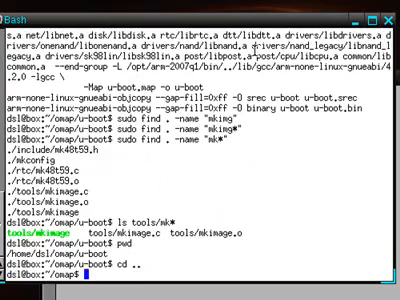
type("ls")
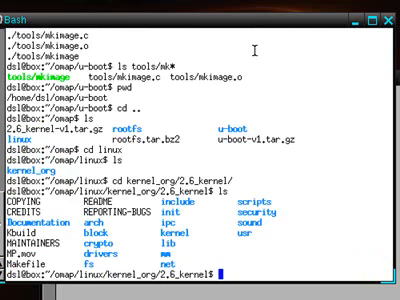
- Start build.sh in vi with the make CROSS_COMPILE=arm-none-linux-gnueabi- ARCH=arm omap3_evm_defconfig line
type("vi buil")
type("make CROSS_C")
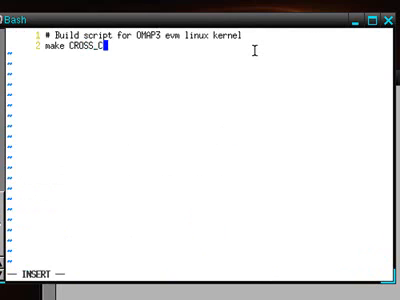
type("OMPILE=a")
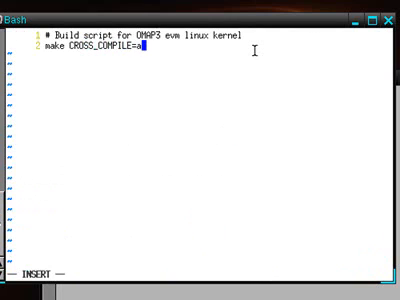
type("rm-none-linux-gnueabi- ARCH=arm o")
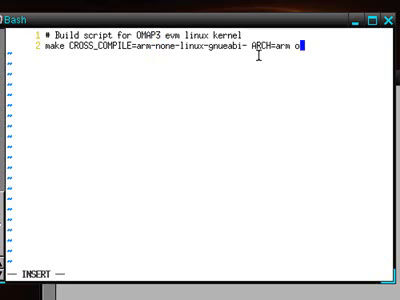
type("map3")
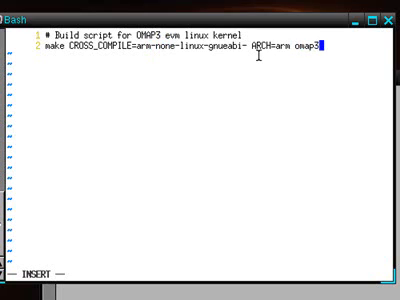
type("evm")
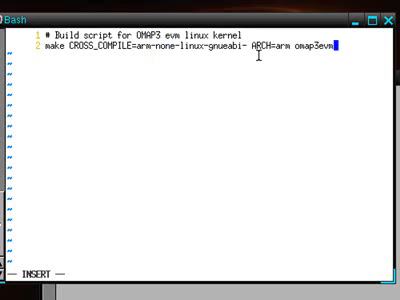
type("_defconfig")
type("make CROSS_COMPILE=arm-none-linux-gnueabi- ARCH=arm om")
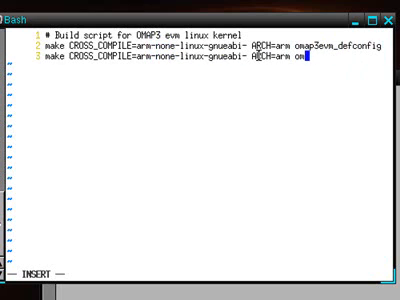
- Add the menuconfig line and the cross-compile make uImage line
type("en")
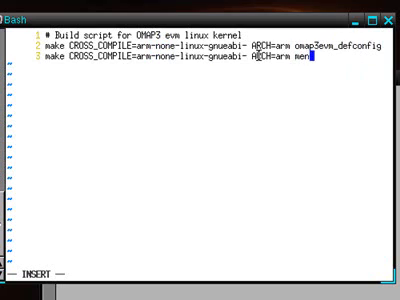
type("config")
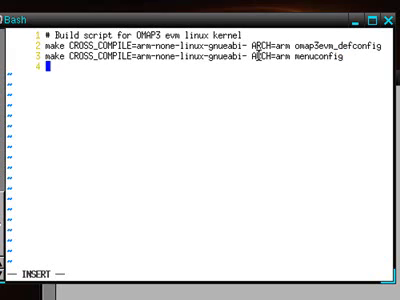
type("make CROSS_COMPILE=arm-none-linux-gnueabi- ARCH=arm o")
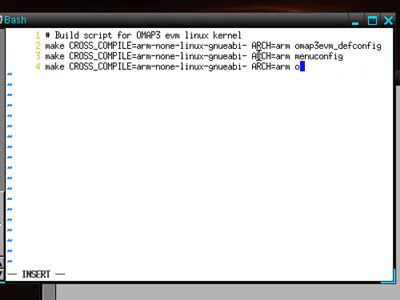
type("uImage")
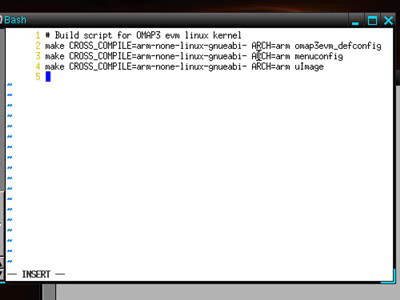
- Add cp arch/arm/boot/uImage /tftpboot and save build.sh
type("cp")
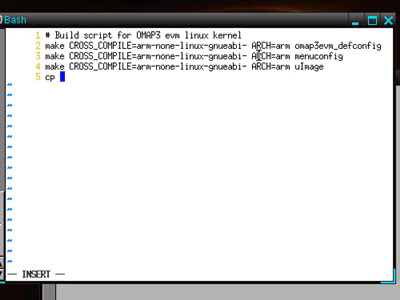
type("arch/")
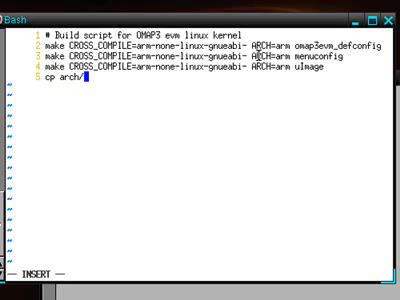
type("arm/boot/uImage /tftpboot")
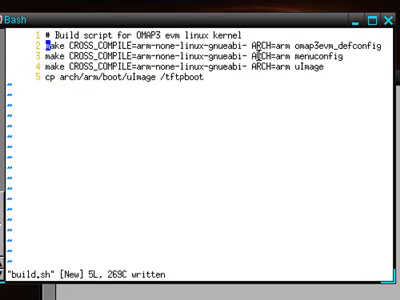
- Insert export PATH=/home/dsl/omap/u-boot/tools:$PATH above the make lines and save with :wq
key("i")
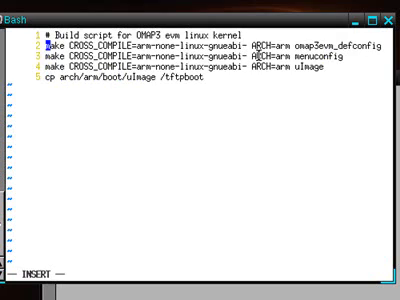
type("export")
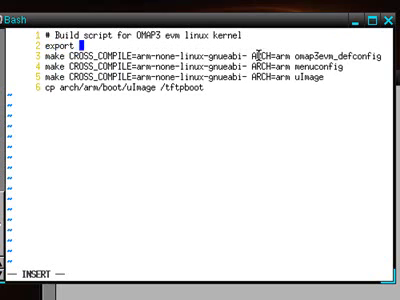
type("PATH=")
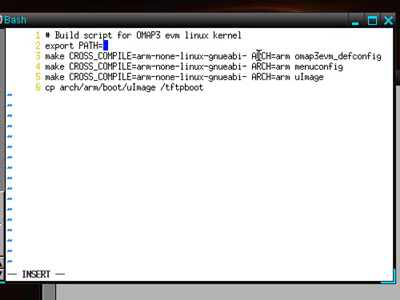
type("/home/dsl/omap/u-boot/tools")
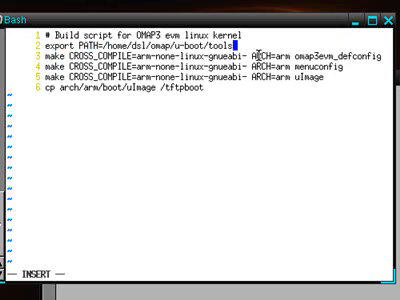
type("$")
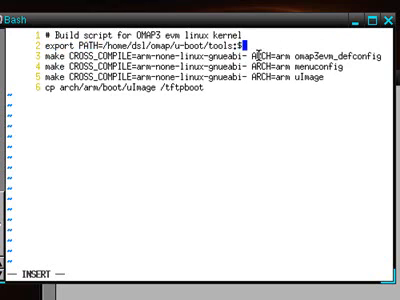
type("PATH")
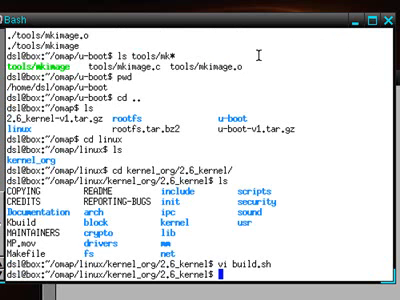
- Create the /tftpboot directory with sudo mkdir
type("sudo")
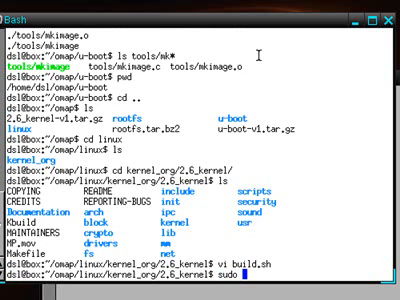
type("mkdir /t")
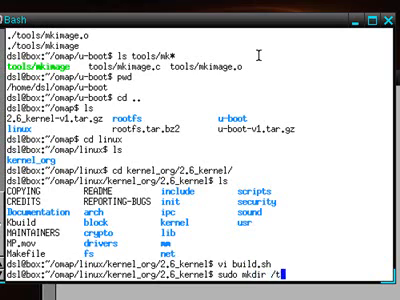
type("ftpboot")
type("chmod")
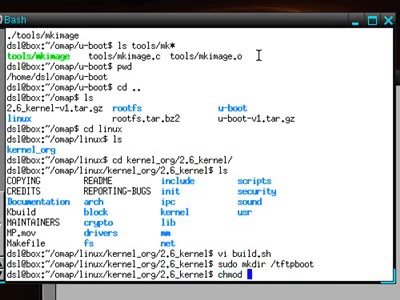
- Make build.sh executable with chmod a+x and run it to start the kernel build
type("a+x")
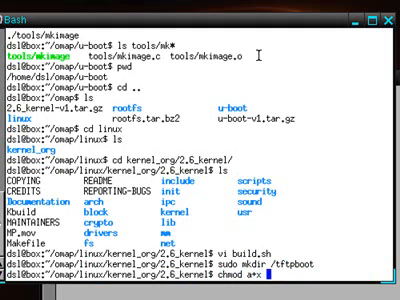
type("build.sh")
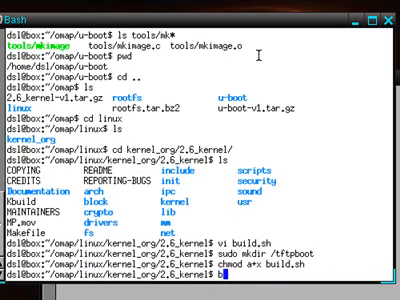
type("uild.sh")
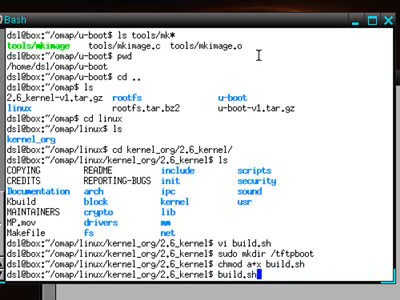
key("Return")
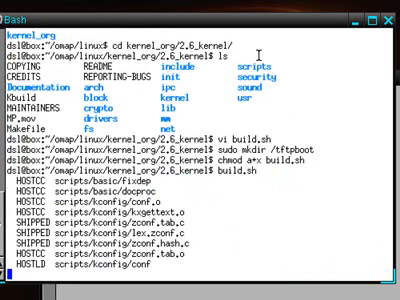
- Scroll the build output as the kernel compiles init, initramfs and ARM kernel objects
scroll("down", 3)
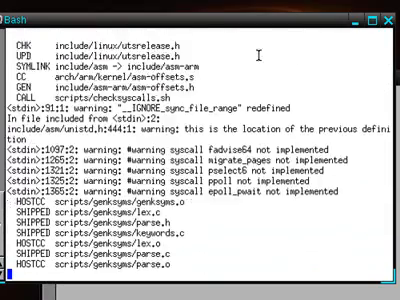
scroll("down", 3)
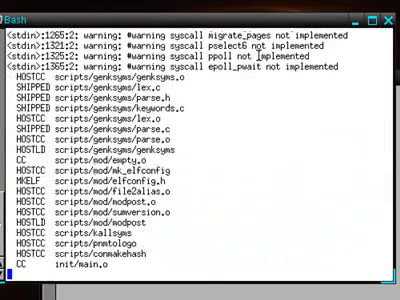
scroll("down", 3)
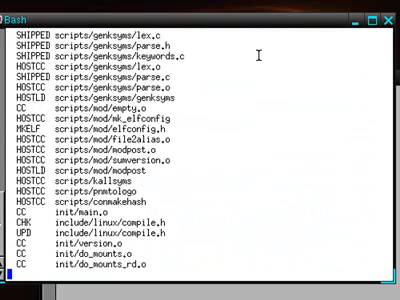
scroll("down", 3)
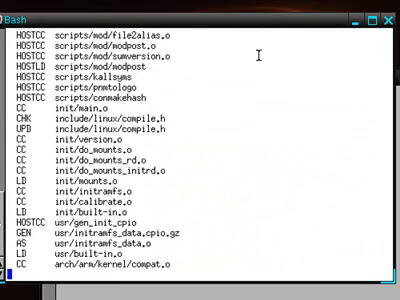
scroll("down", 3)
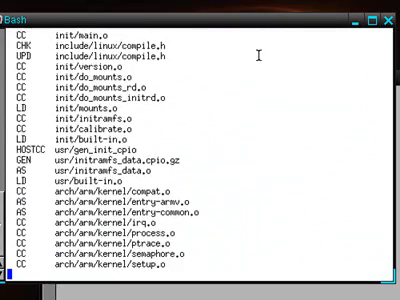